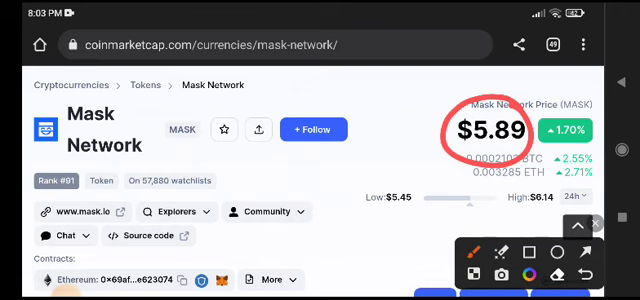
scroll(down, 3)
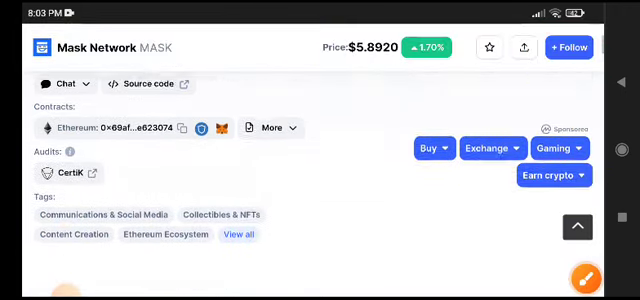
scroll(down, 3)
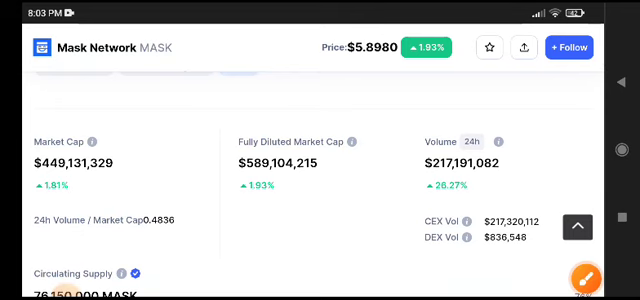